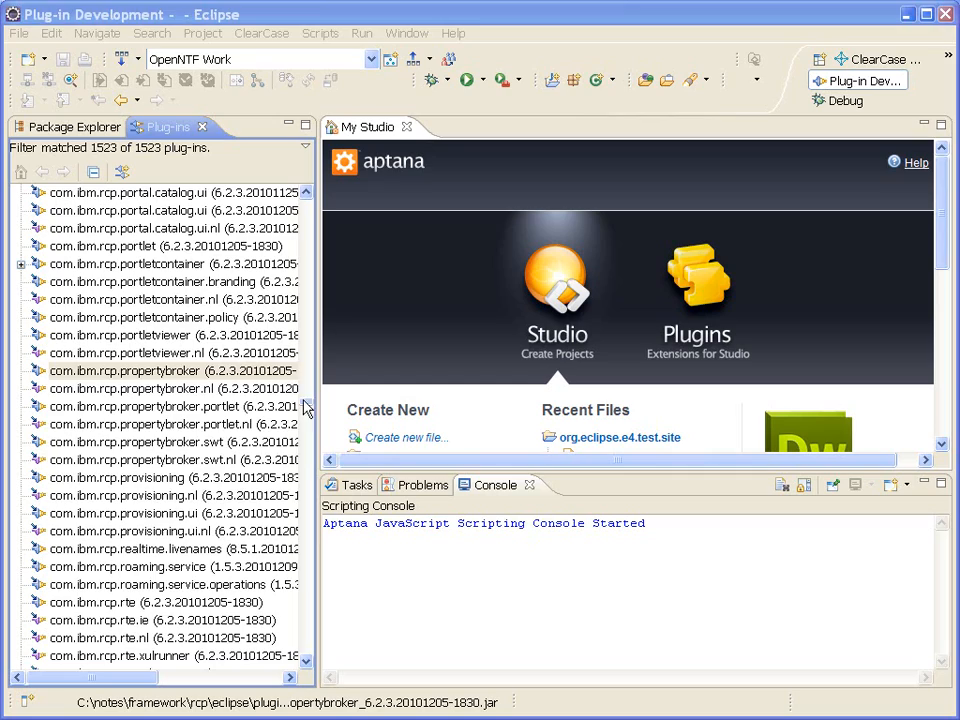
# Scroll through the installed plug-ins list to locate com.ibm.rcp.propertybroker.
pyautogui.scroll(3)
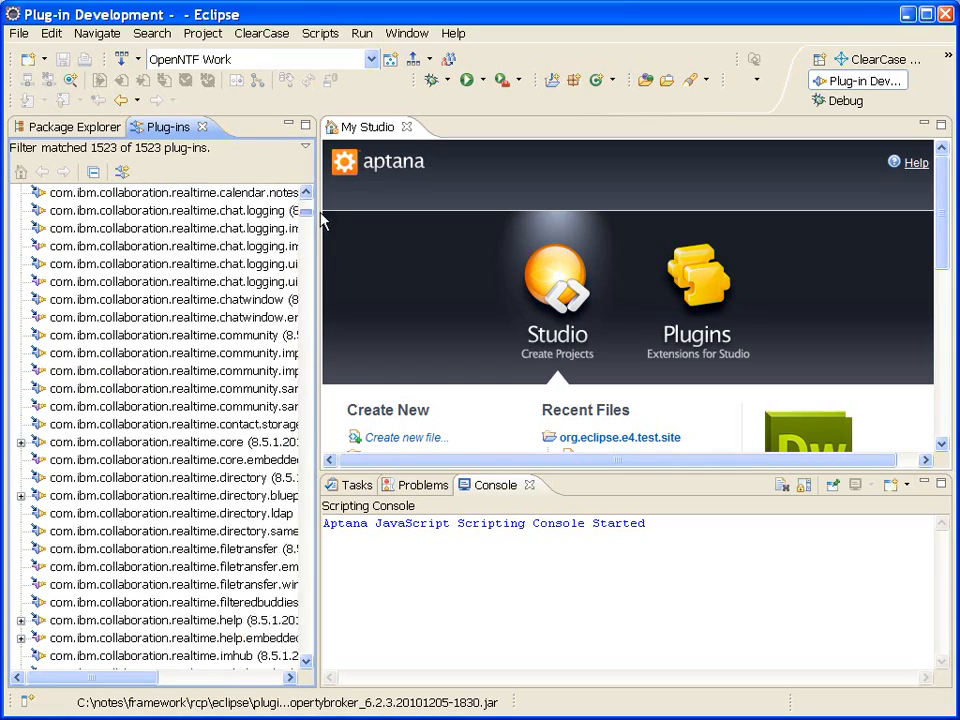
pyautogui.scroll(3)
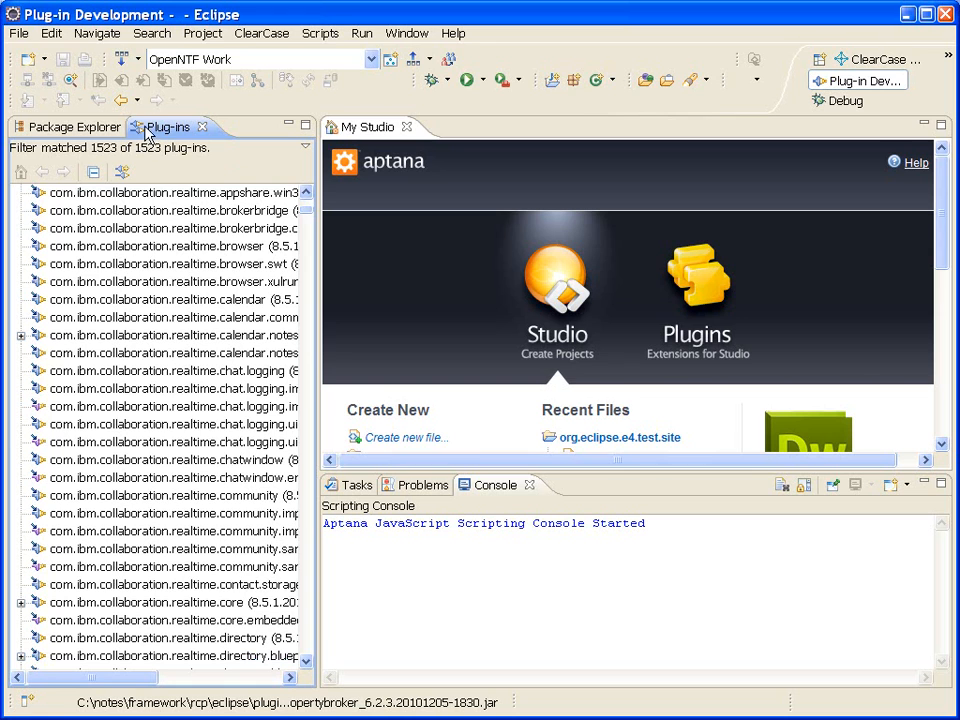
pyautogui.moveTo(108, 157)
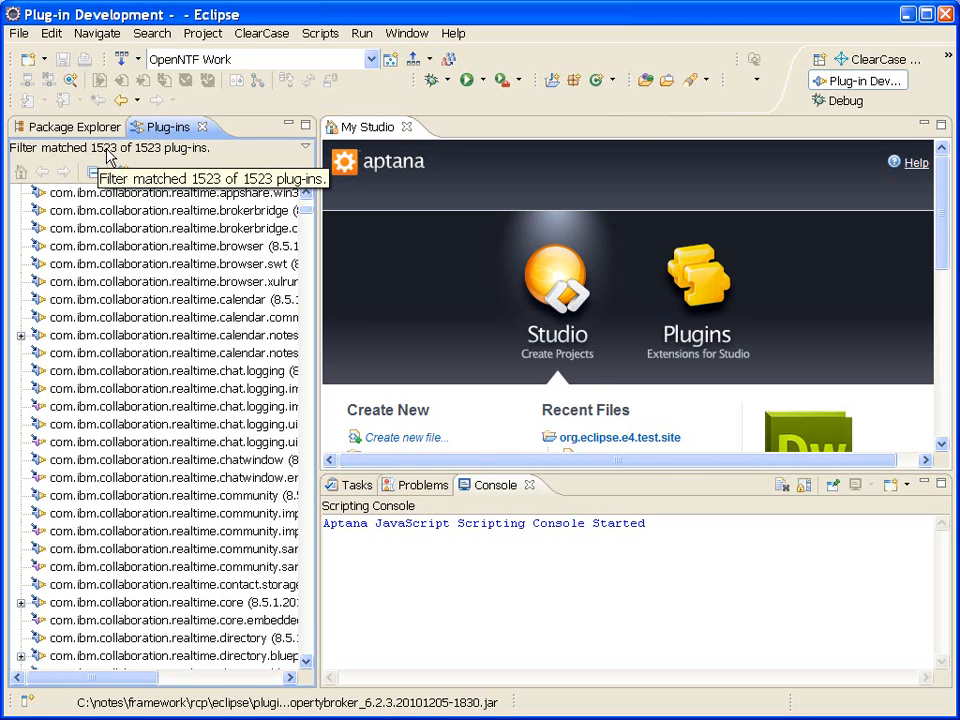
pyautogui.moveTo(155, 159)
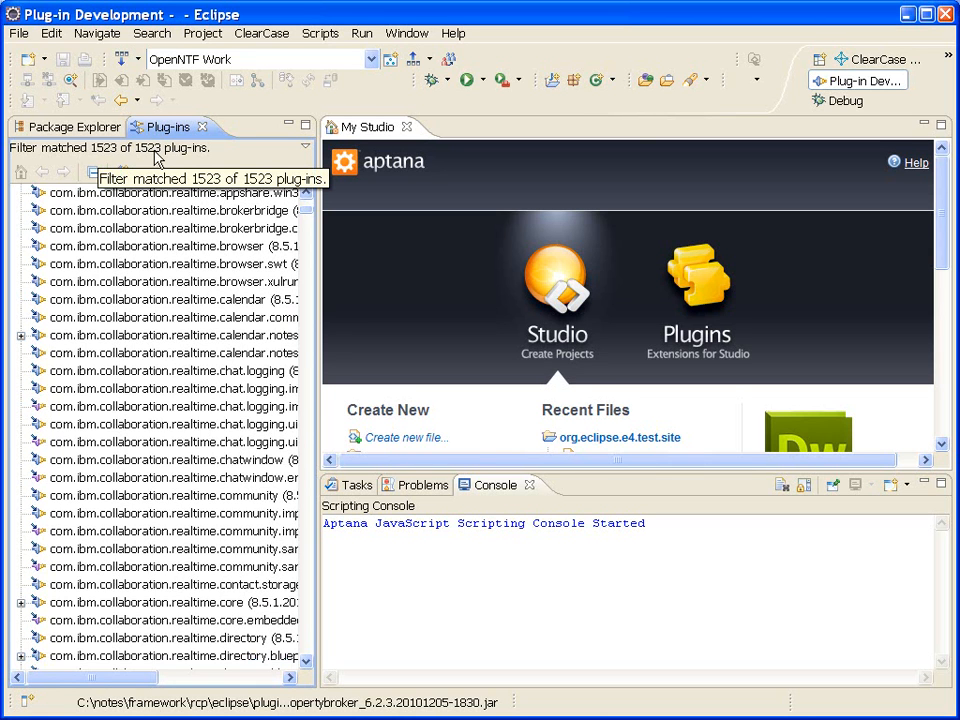
pyautogui.scroll(-3)
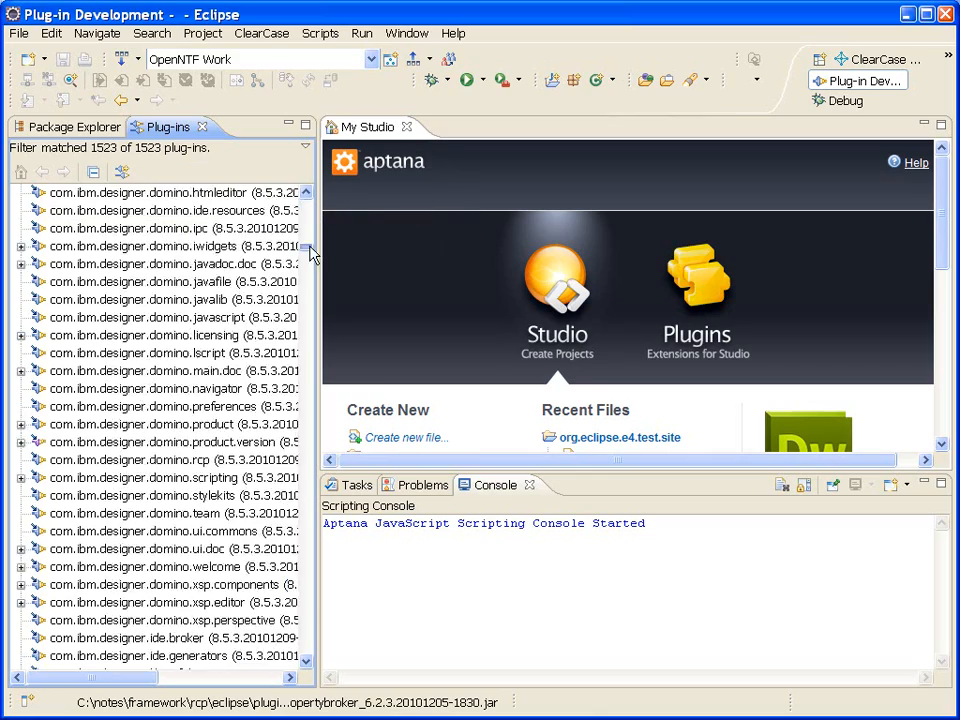
pyautogui.scroll(-3)
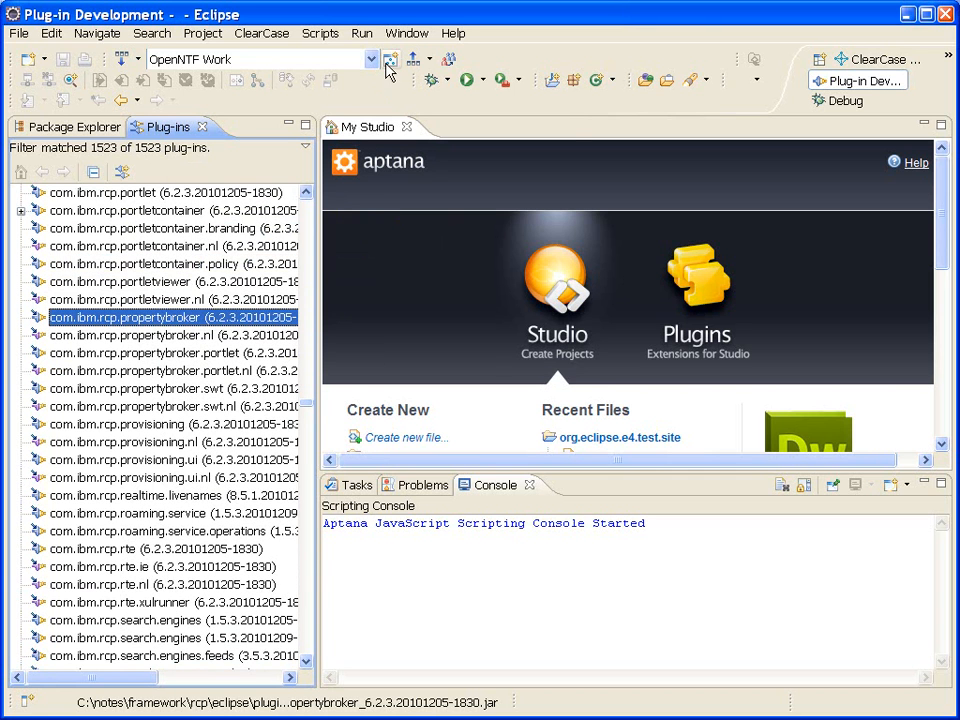
pyautogui.click(407, 33)
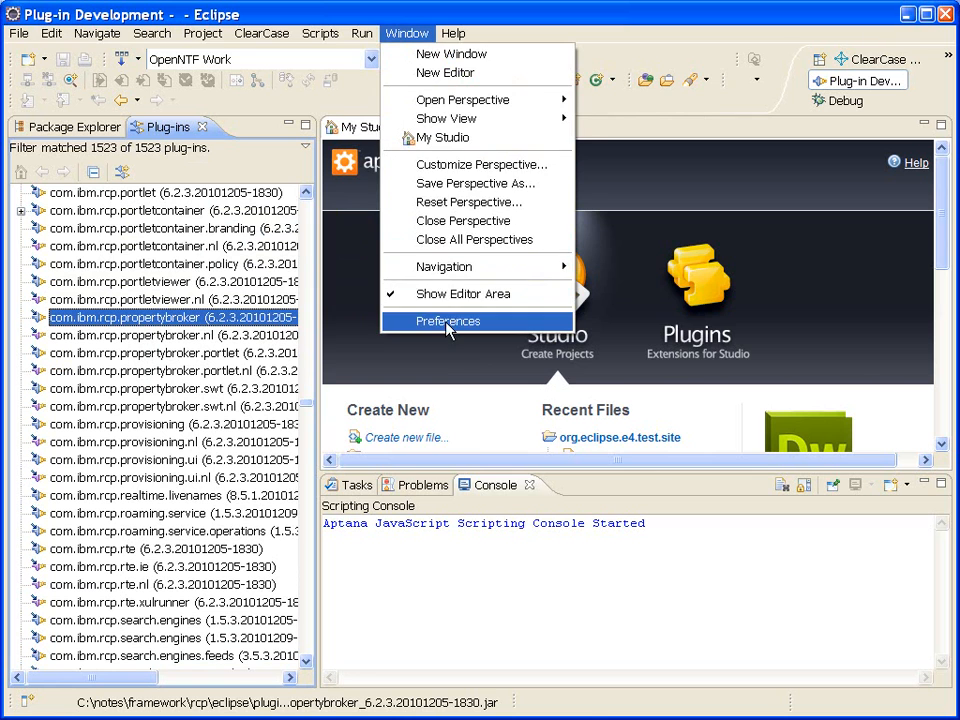
pyautogui.click(448, 321)
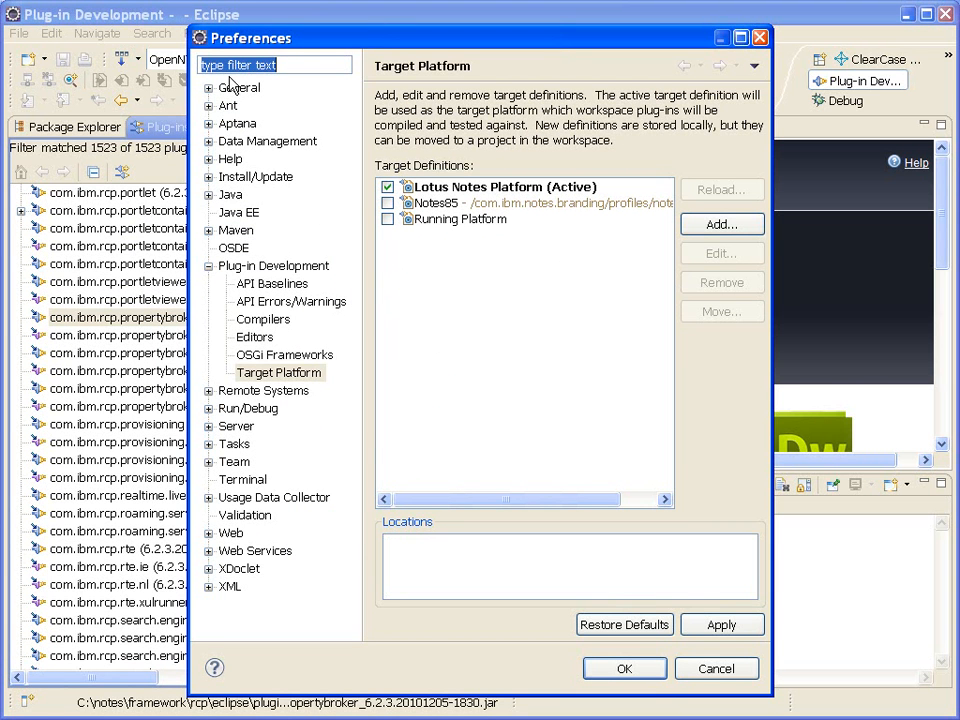
pyautogui.click(273, 265)
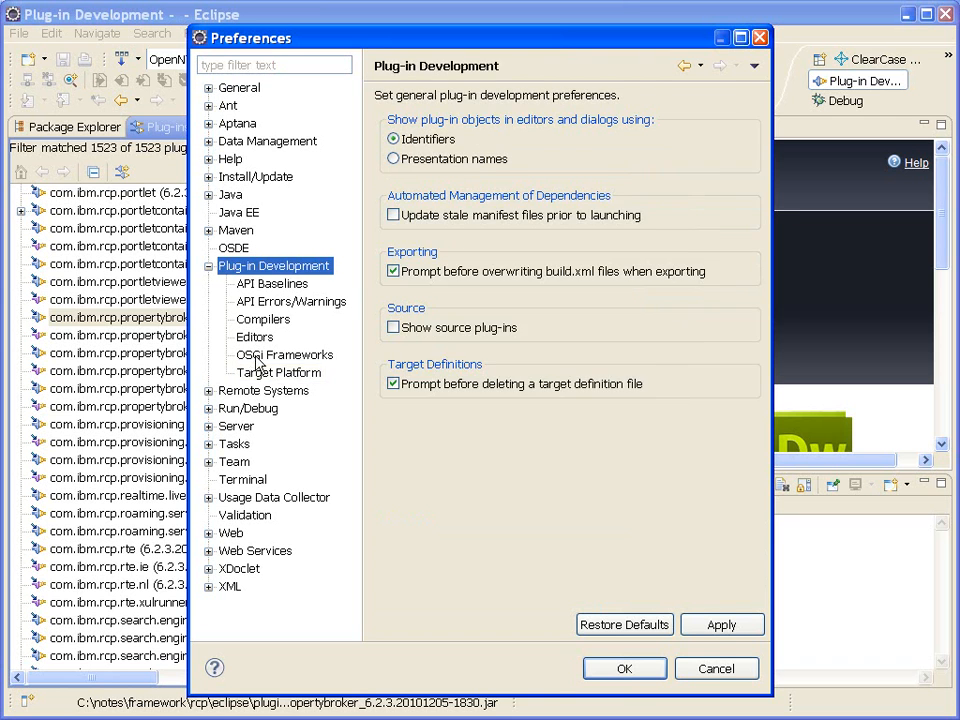
pyautogui.click(278, 372)
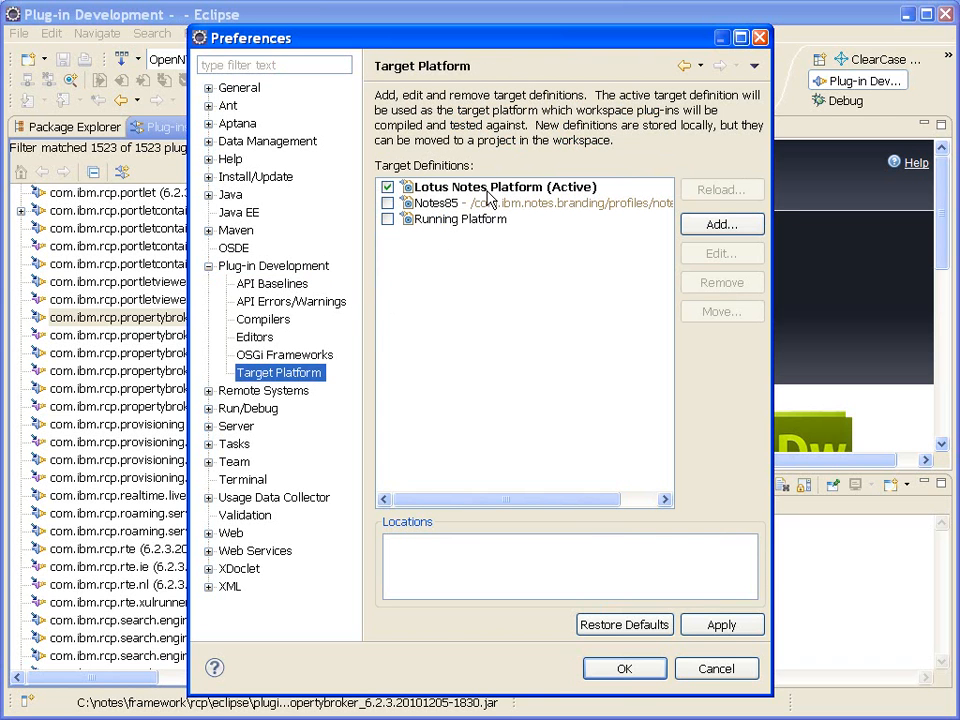
pyautogui.click(502, 187)
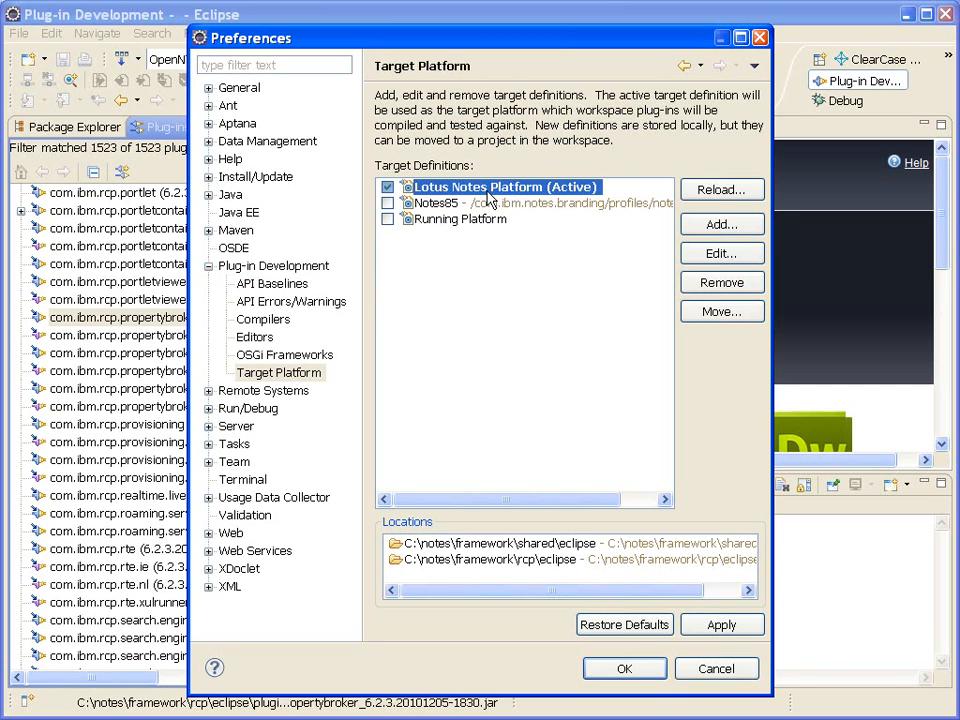
pyautogui.moveTo(491, 200)
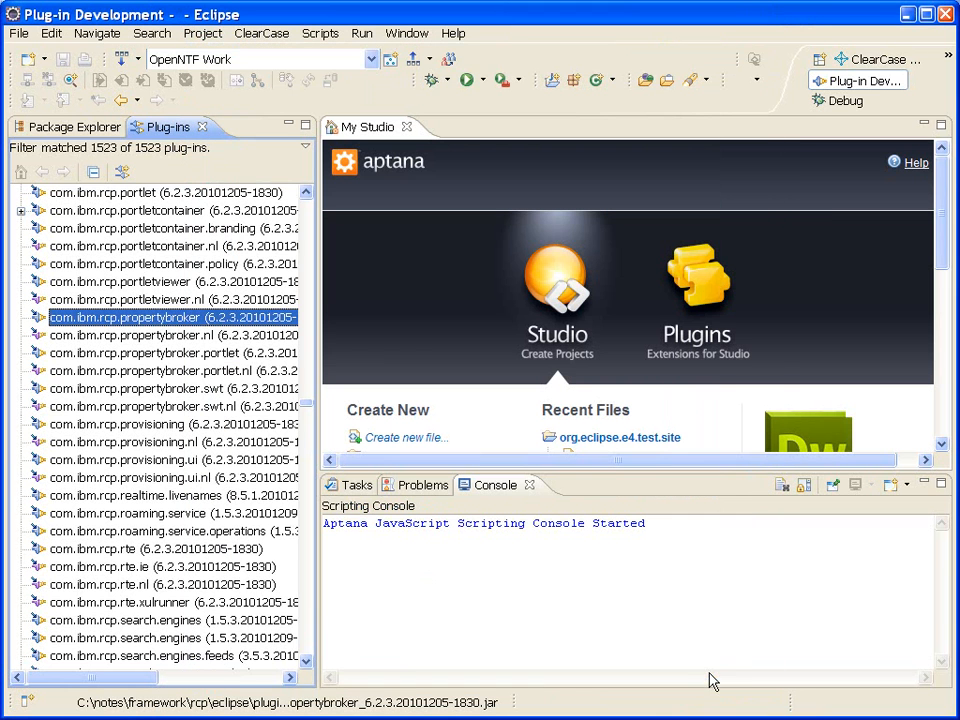
pyautogui.moveTo(128, 317)
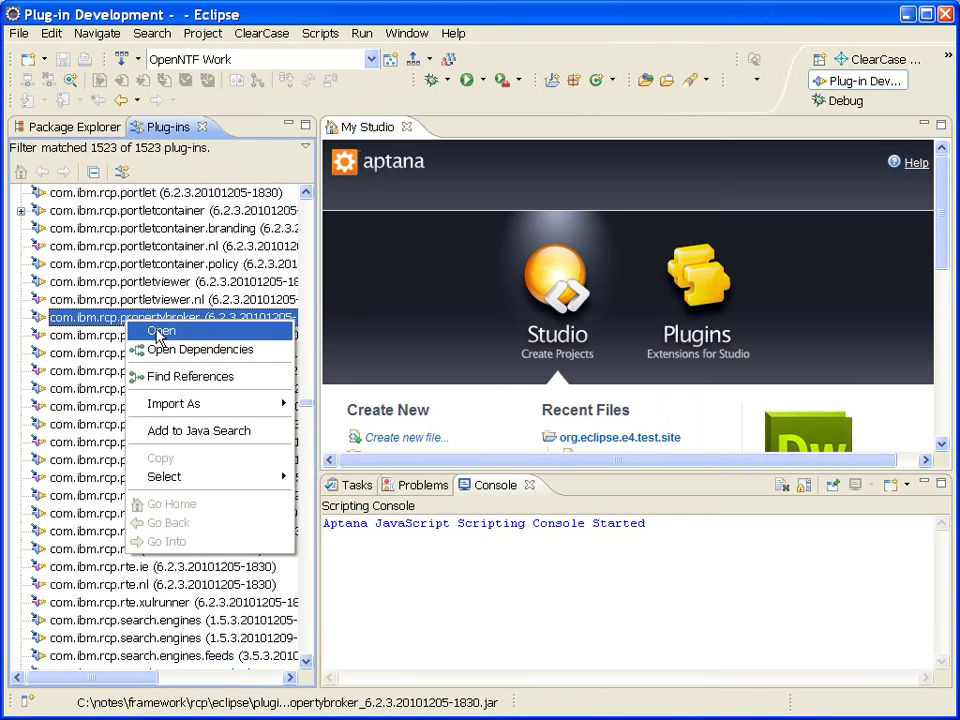
pyautogui.moveTo(197, 349)
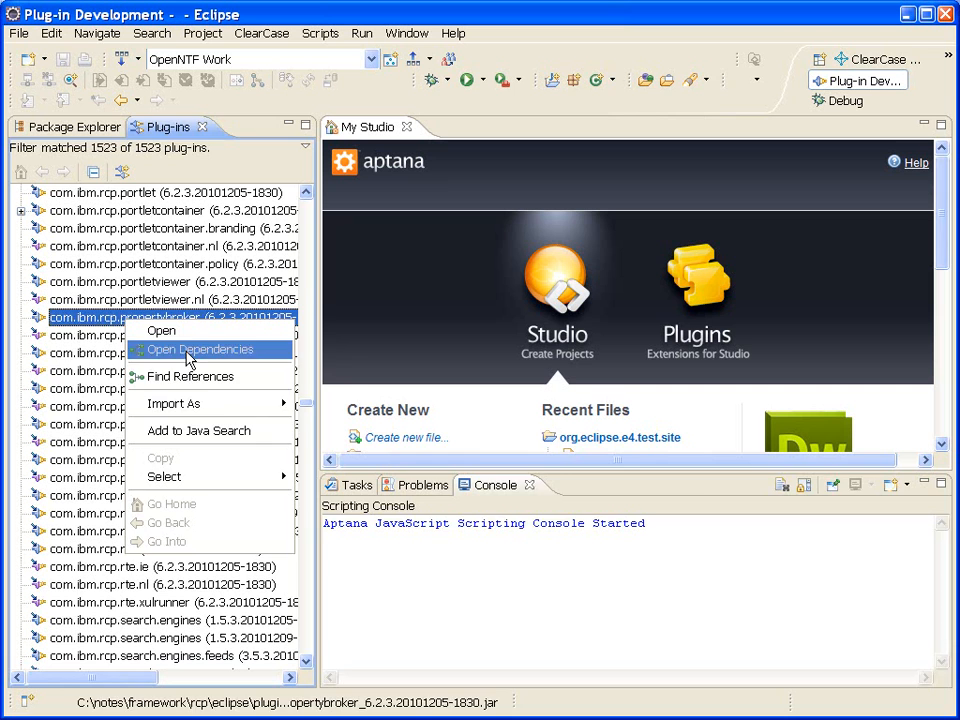
# Open the dependency tree for com.ibm.rcp.propertybroker, listing its seven required plug-ins.
pyautogui.click(199, 349)
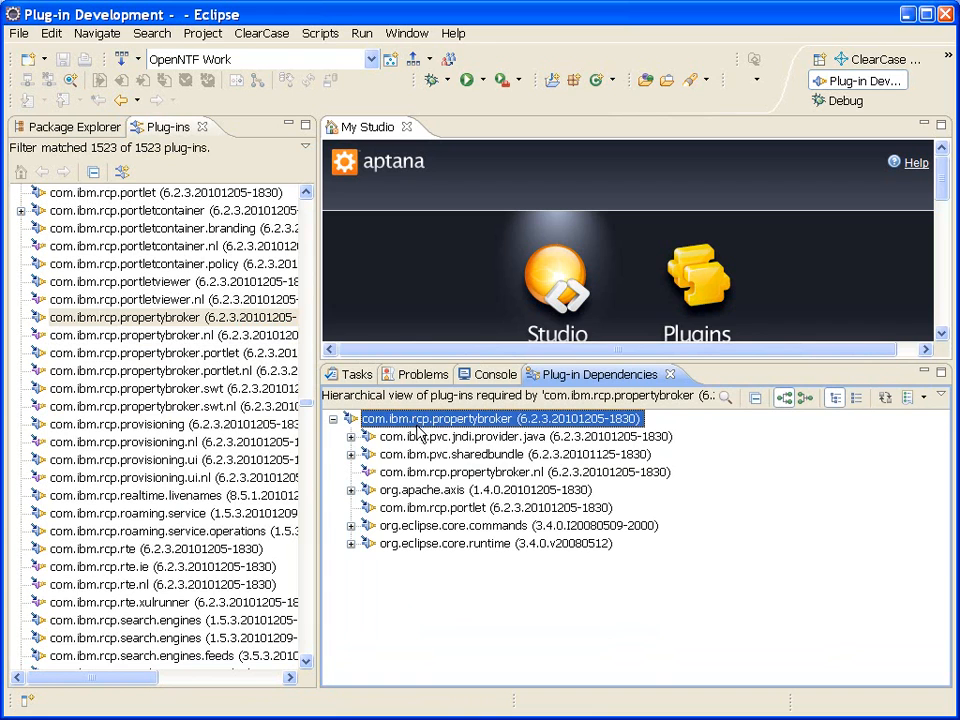
pyautogui.moveTo(483, 445)
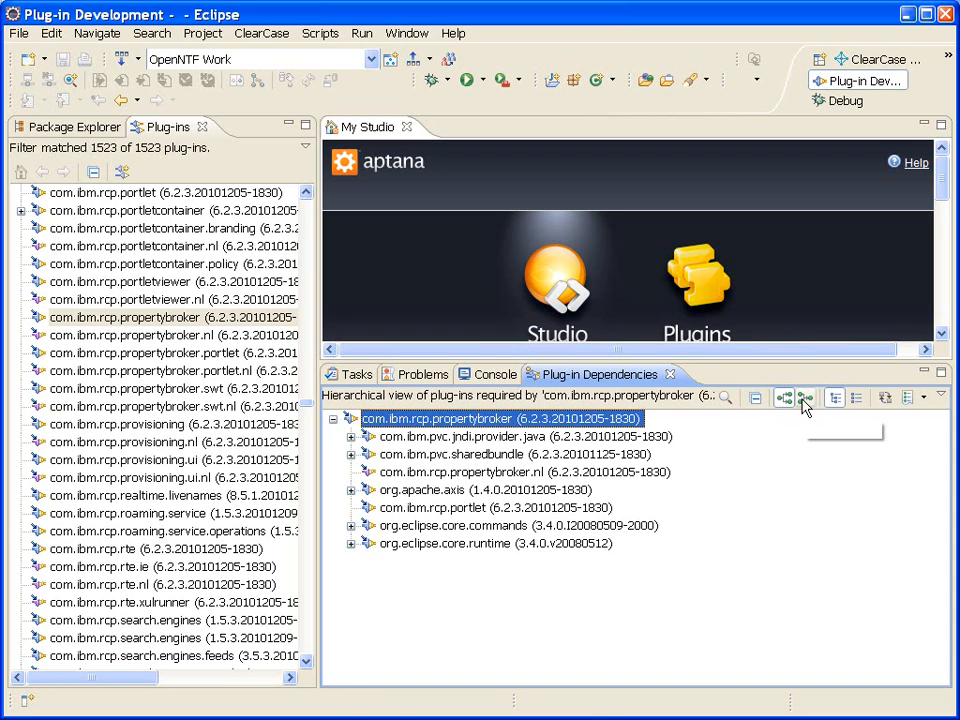
# Show callers of com.ibm.rcp.propertybroker and browse them, from com.ibm.notes.client to com.ibm.xsp.rcp.
pyautogui.click(784, 397)
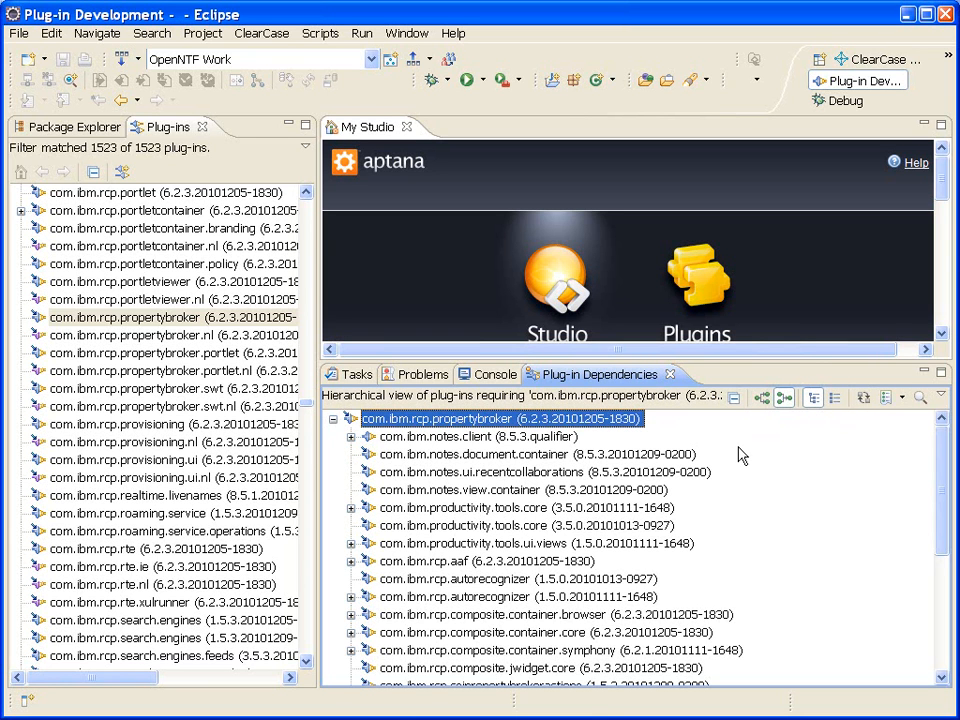
pyautogui.moveTo(728, 455)
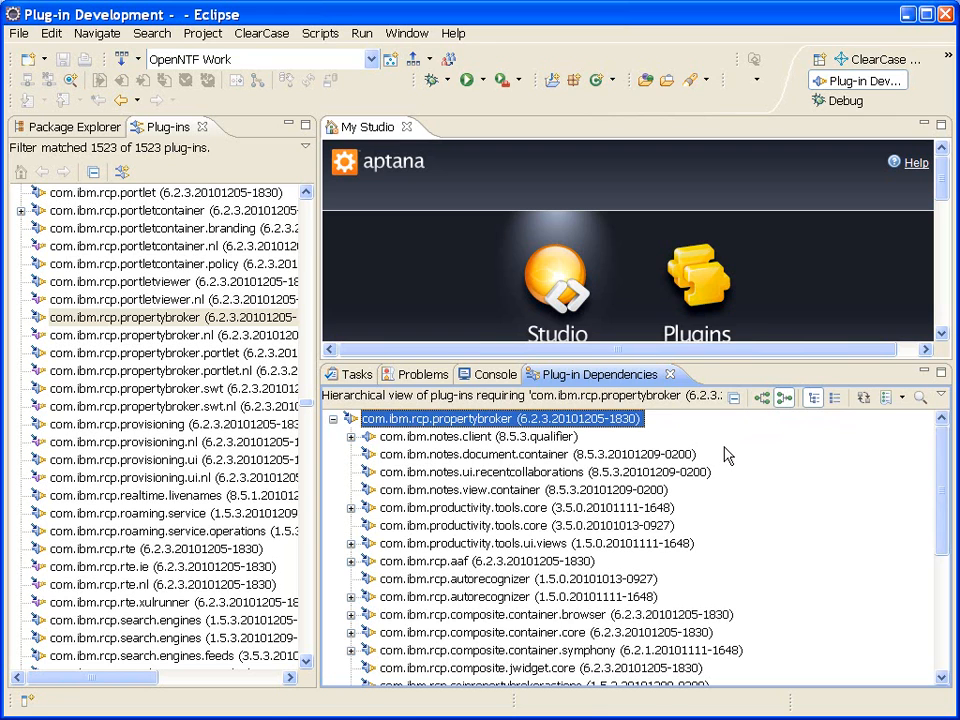
pyautogui.moveTo(688, 470)
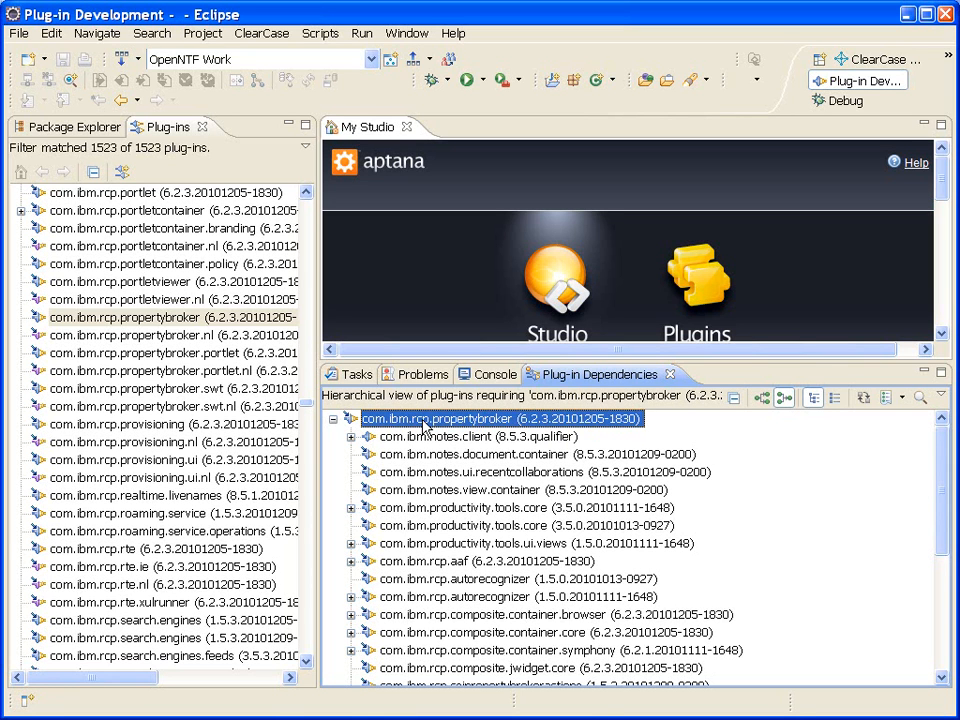
pyautogui.moveTo(430, 447)
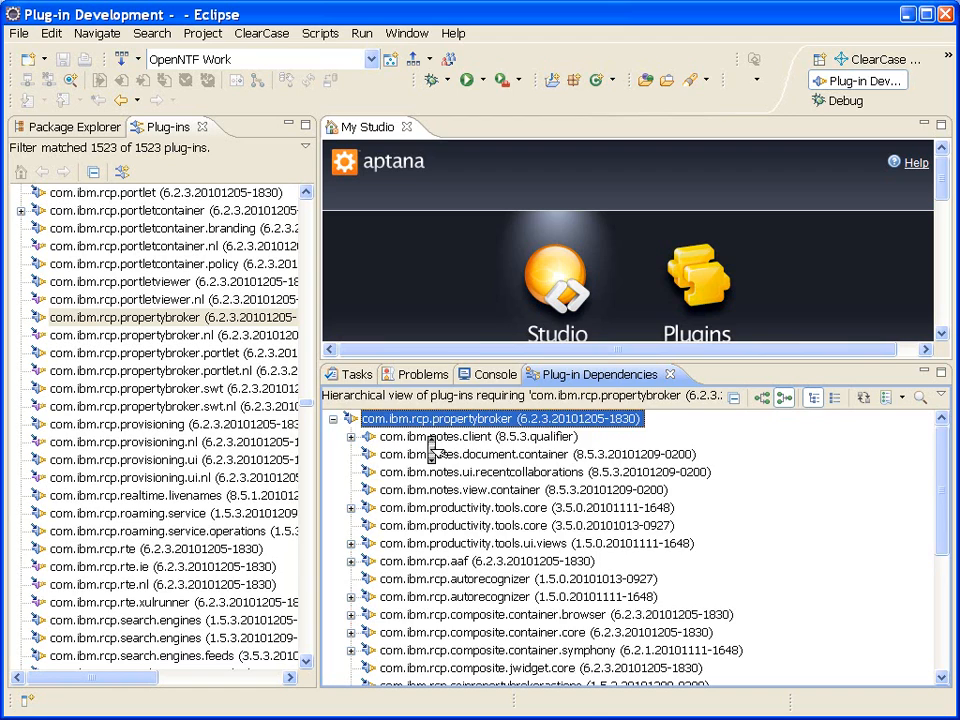
pyautogui.scroll(-3)
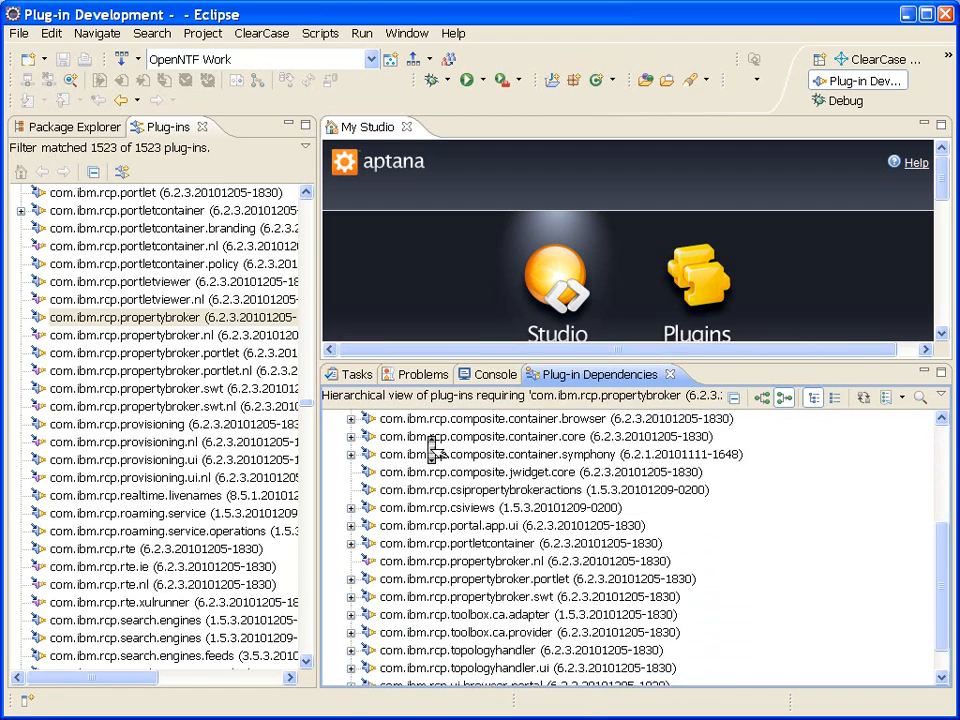
pyautogui.scroll(3)
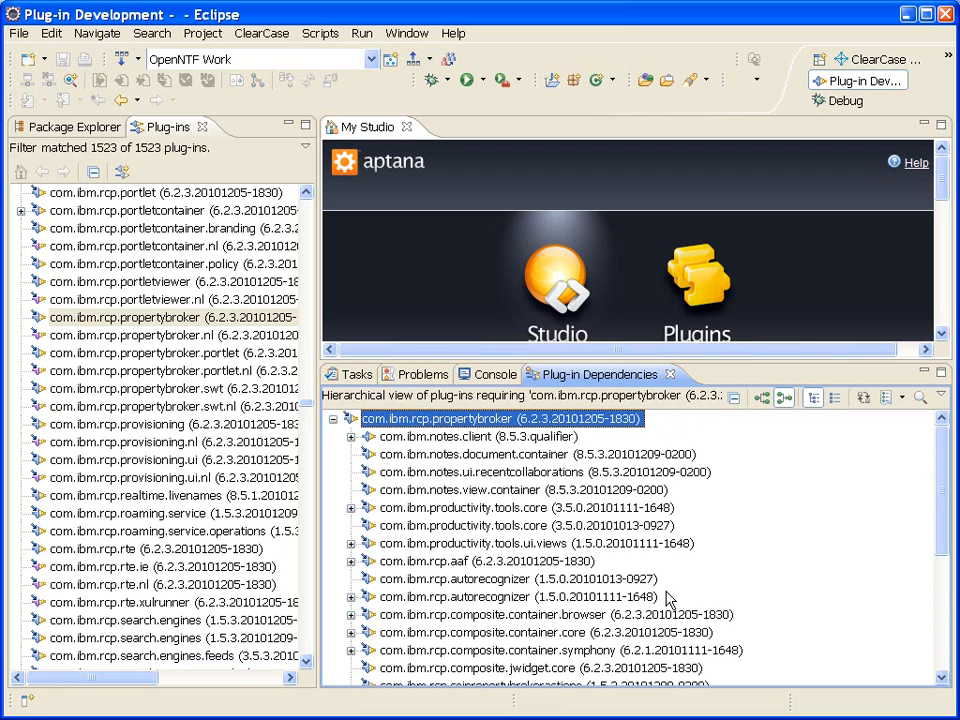
pyautogui.moveTo(658, 597)
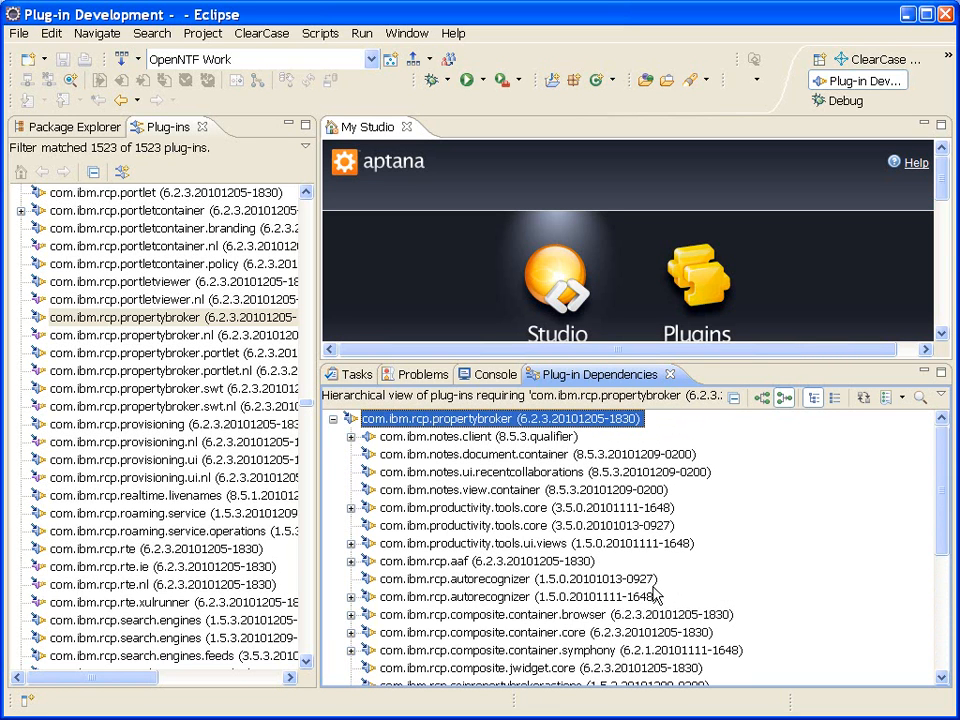
pyautogui.moveTo(645, 590)
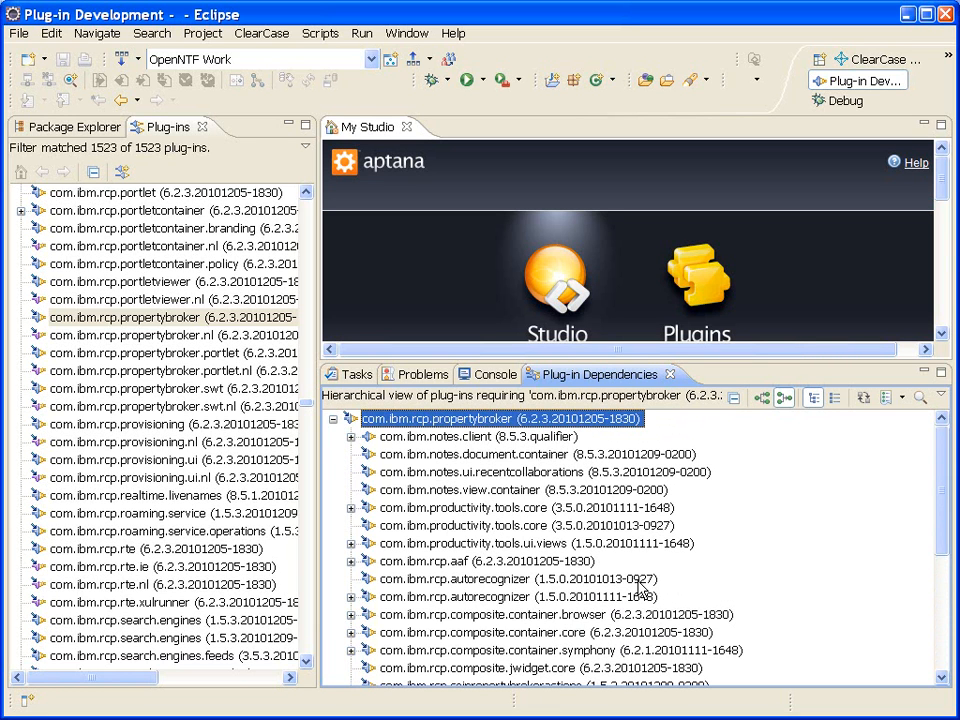
pyautogui.moveTo(635, 588)
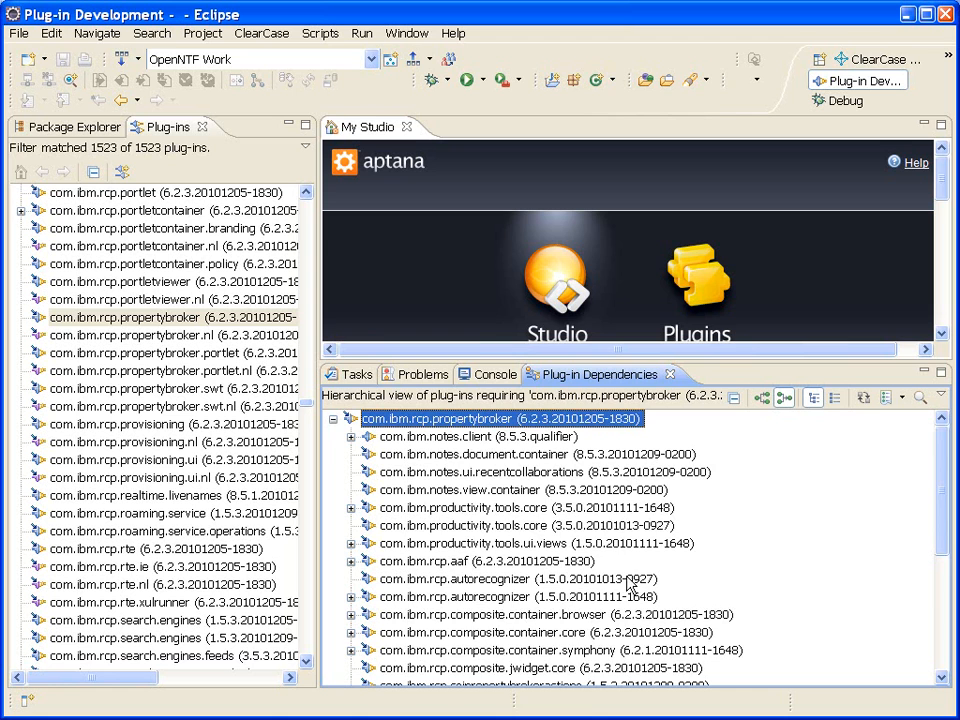
pyautogui.scroll(-3)
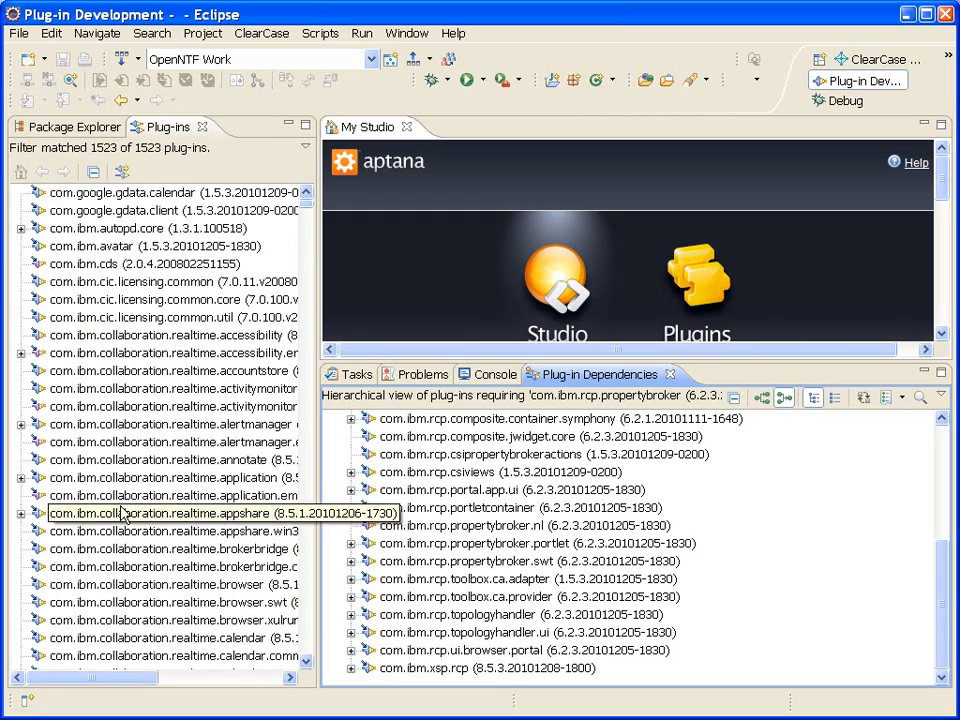
# Expand com.ibm.rcp.composite.container.symphony to reveal com.ibm.rcp.composite.container.symphony.notes beneath it.
pyautogui.scroll(-3)
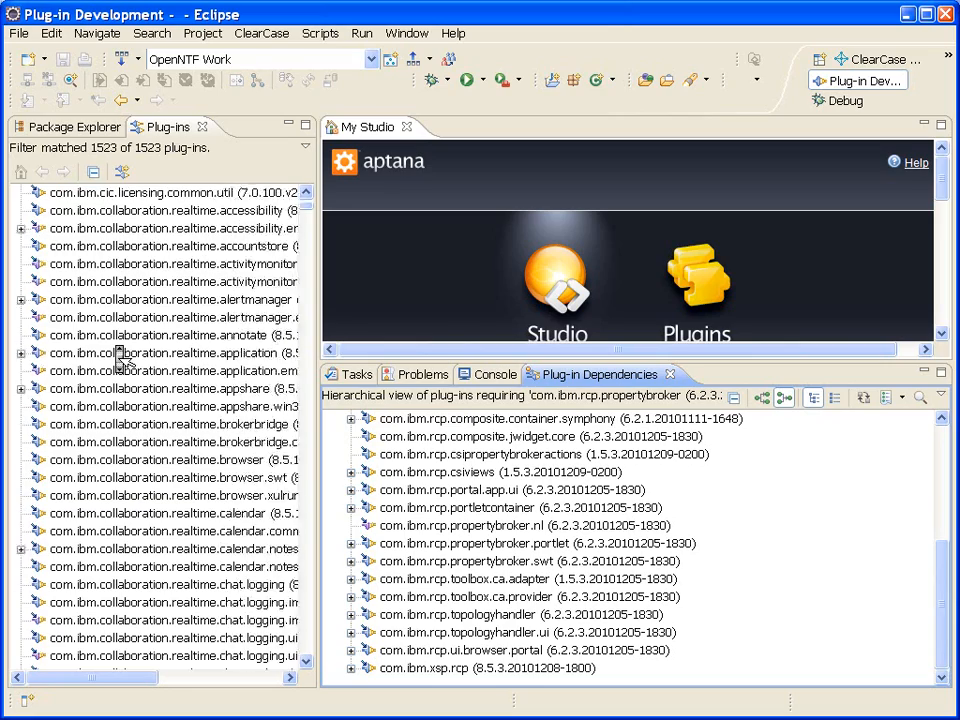
pyautogui.scroll(-3)
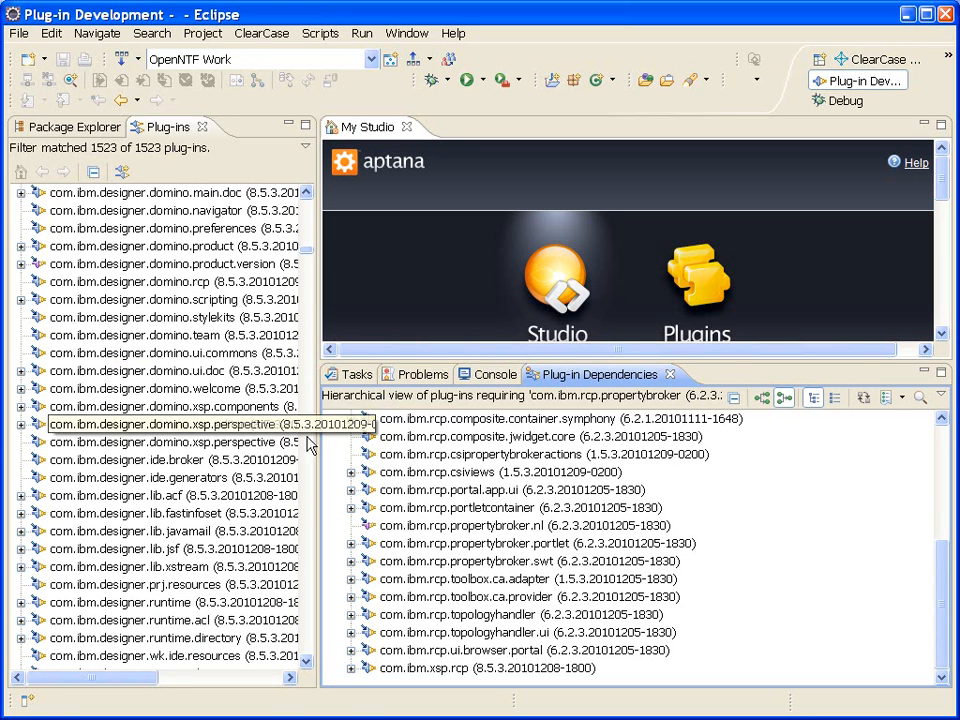
pyautogui.click(352, 418)
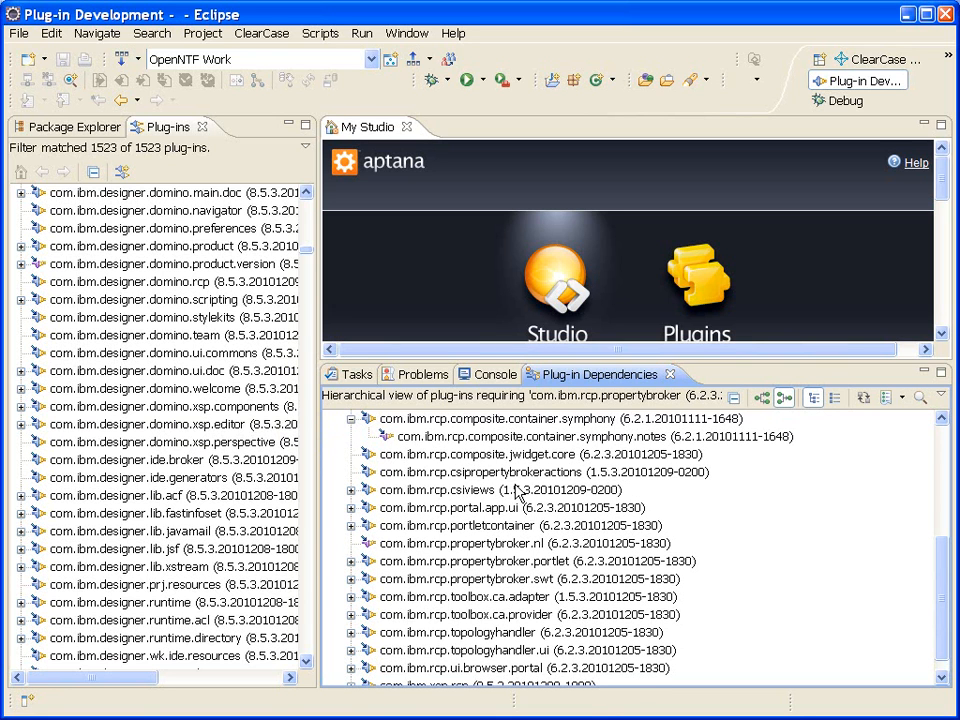